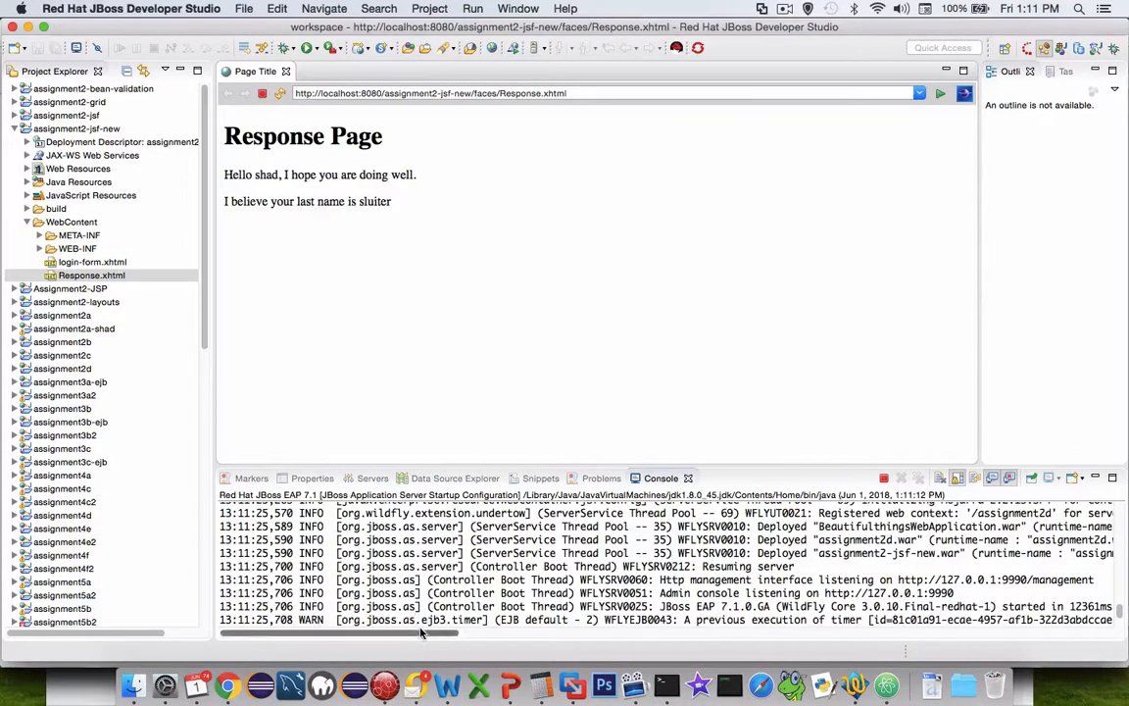
# - Highlight the assignment2-jsf-new and BeautifulthingsWebApplication names in the server log
pyautogui.moveTo(422, 632); pyautogui.dragTo(515, 632)
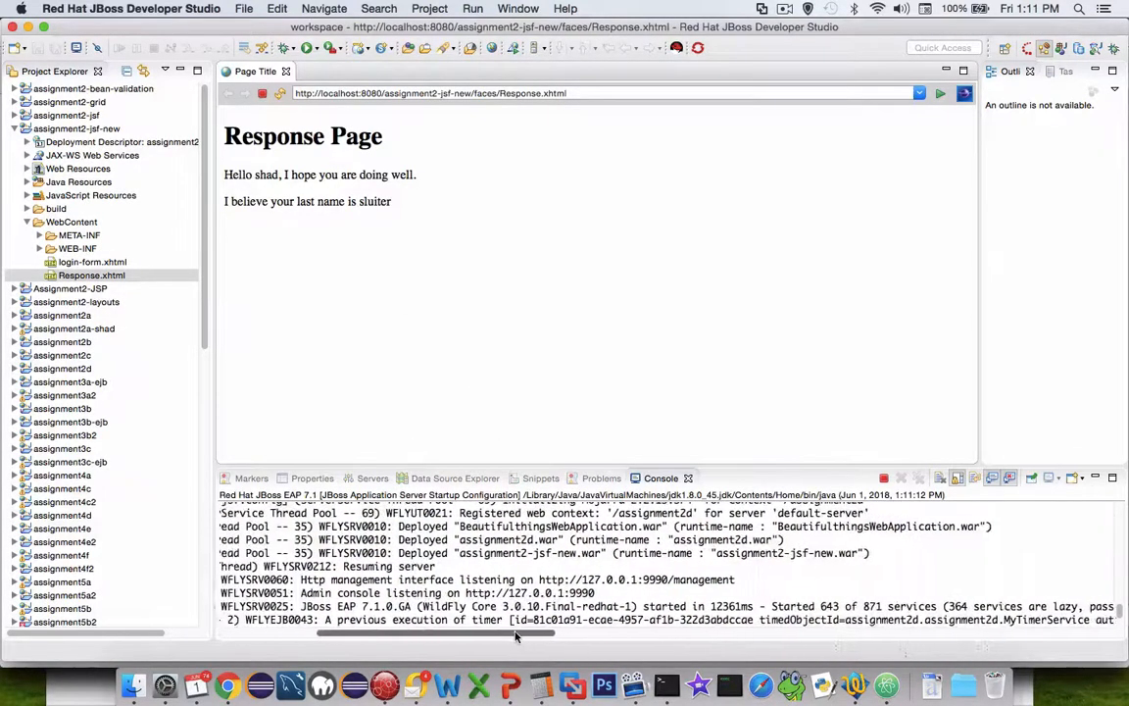
pyautogui.hscroll(-3)
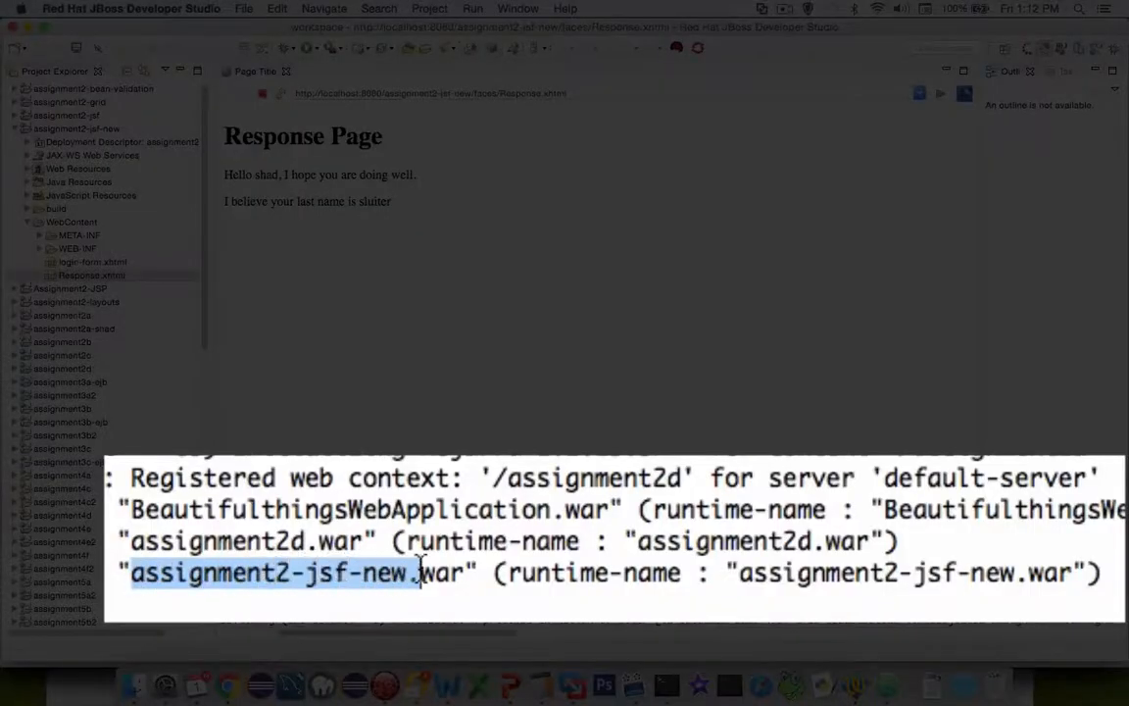
pyautogui.click(407, 573)
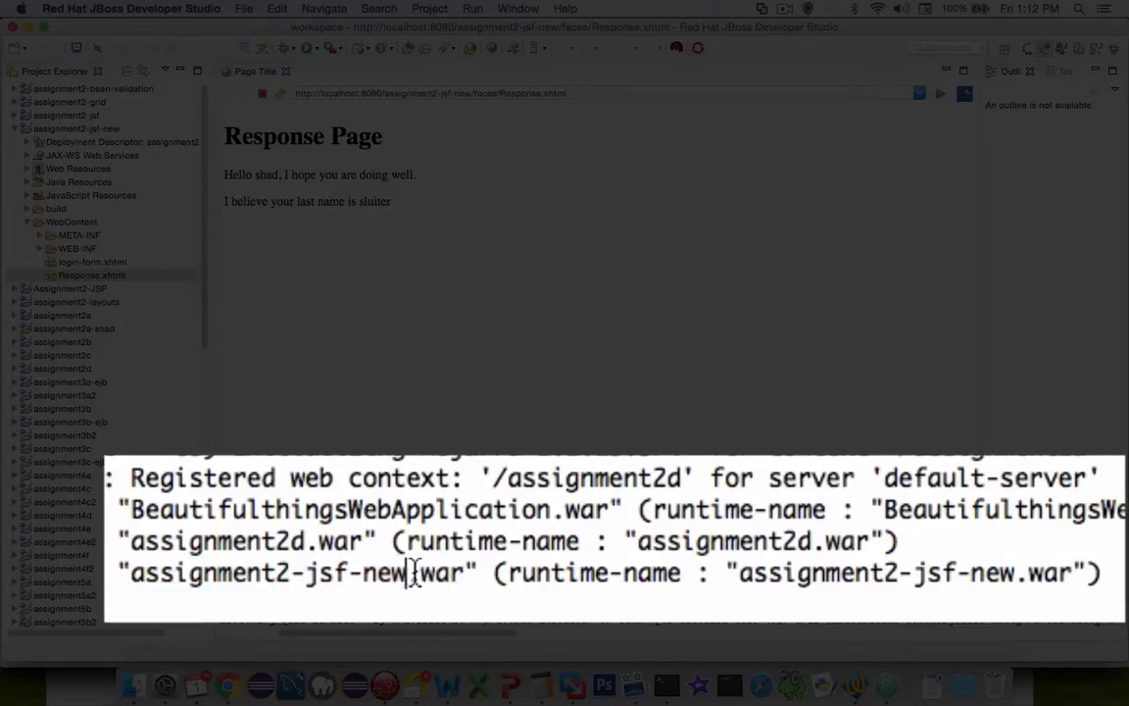
pyautogui.doubleClick(438, 572)
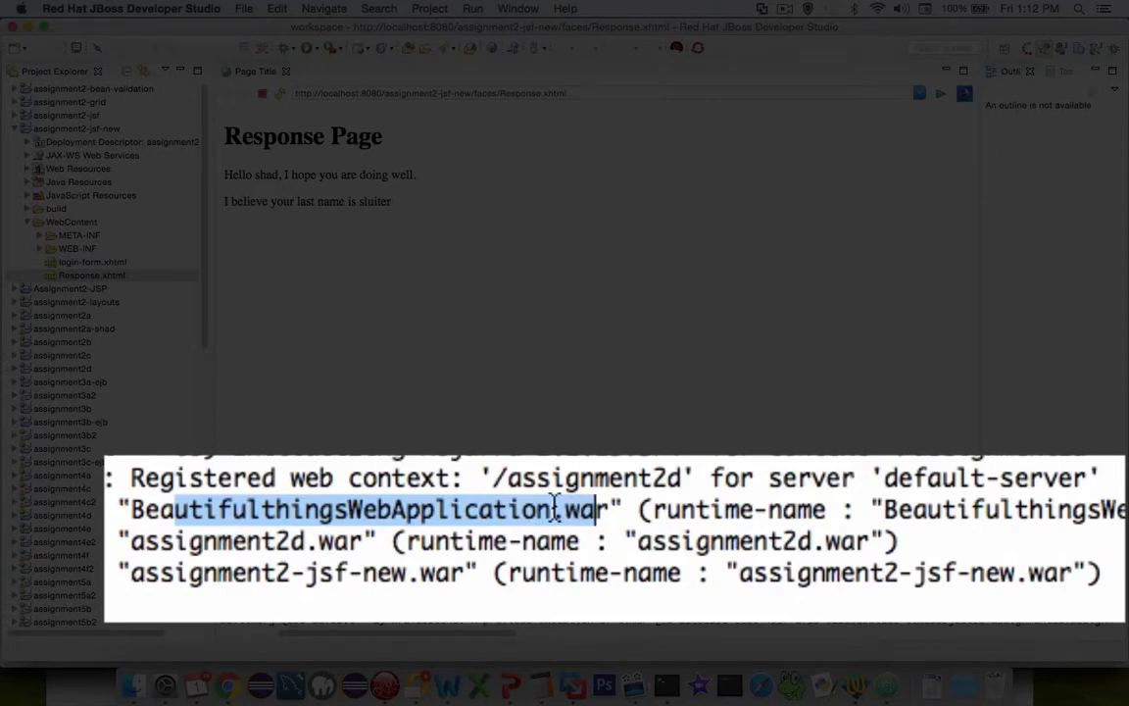
pyautogui.moveTo(372, 480)
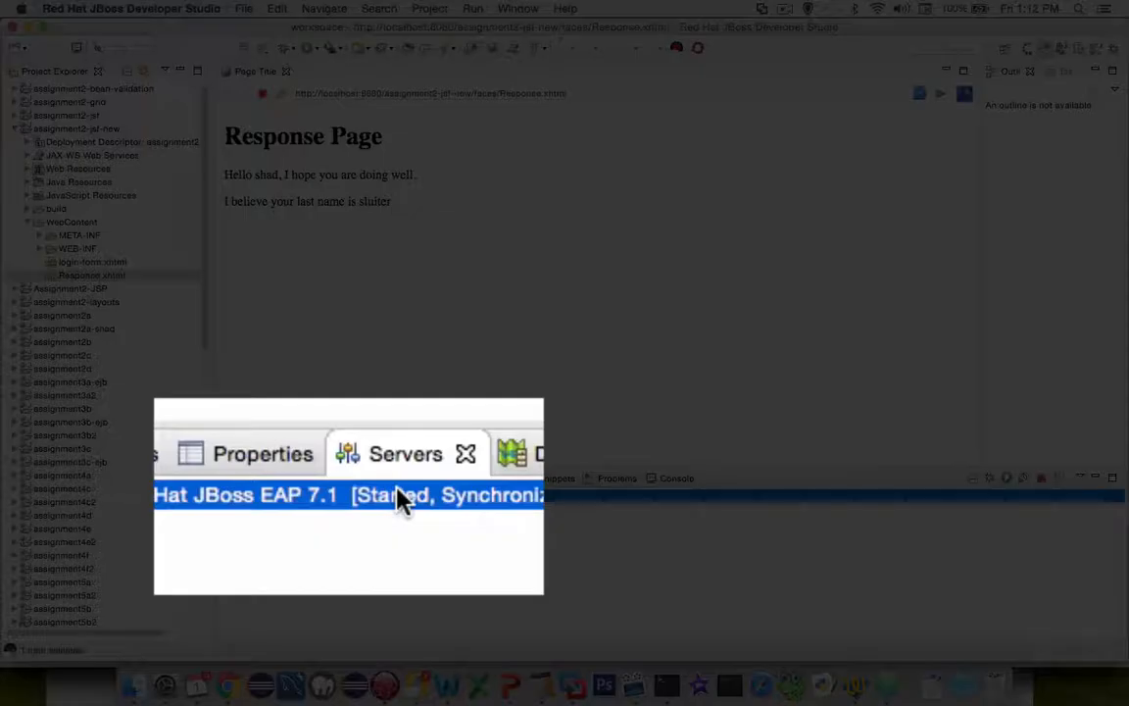
# - Remove all configured projects from the JBoss EAP 7.1 server
pyautogui.rightClick(294, 495)
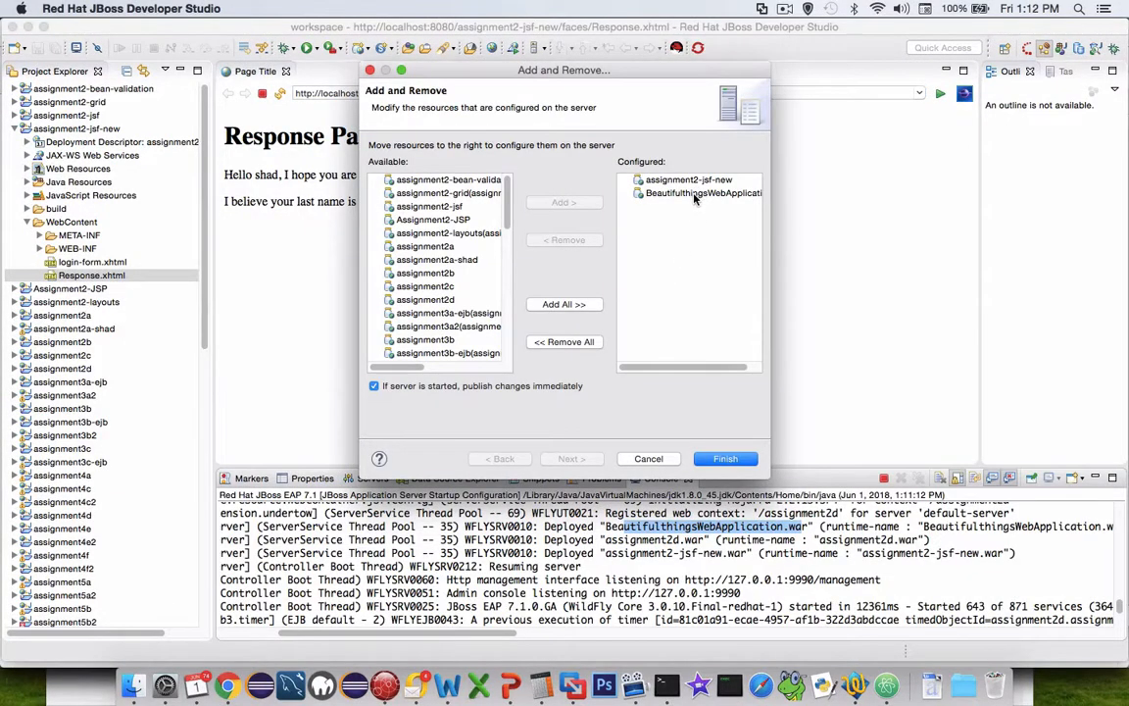
pyautogui.click(703, 192)
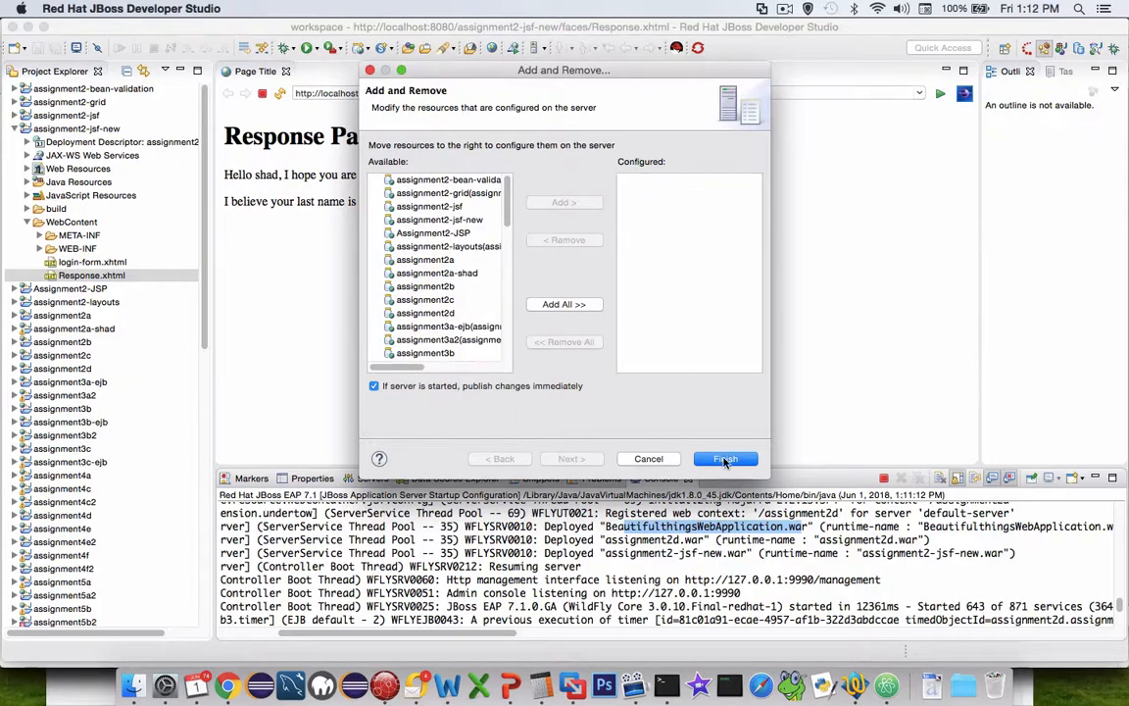
pyautogui.click(725, 459)
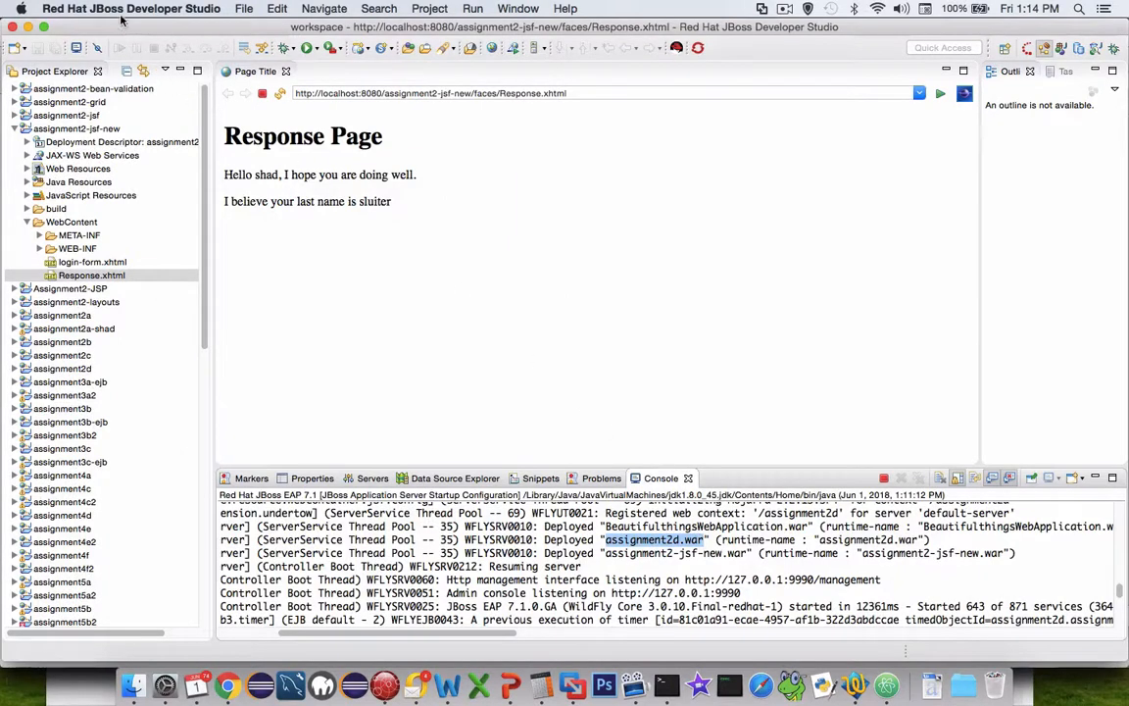
# - Show Server > Runtime Environments in Preferences and select JBoss EAP 7.x Runtime
pyautogui.click(131, 8)
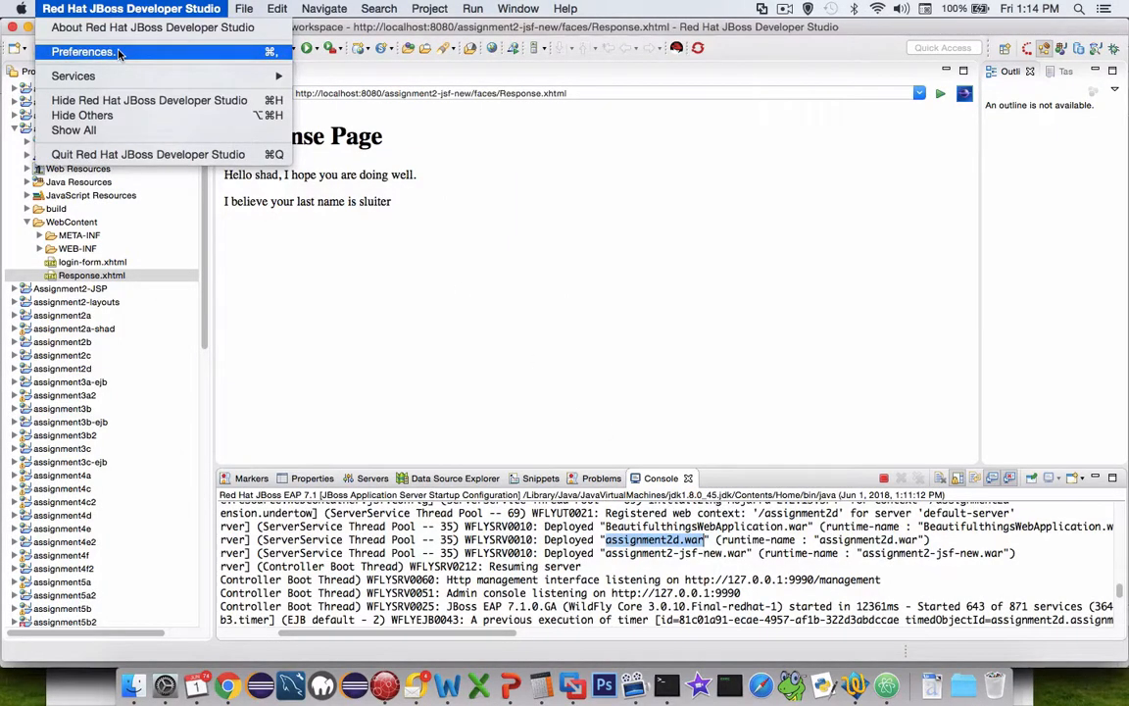
pyautogui.click(244, 8)
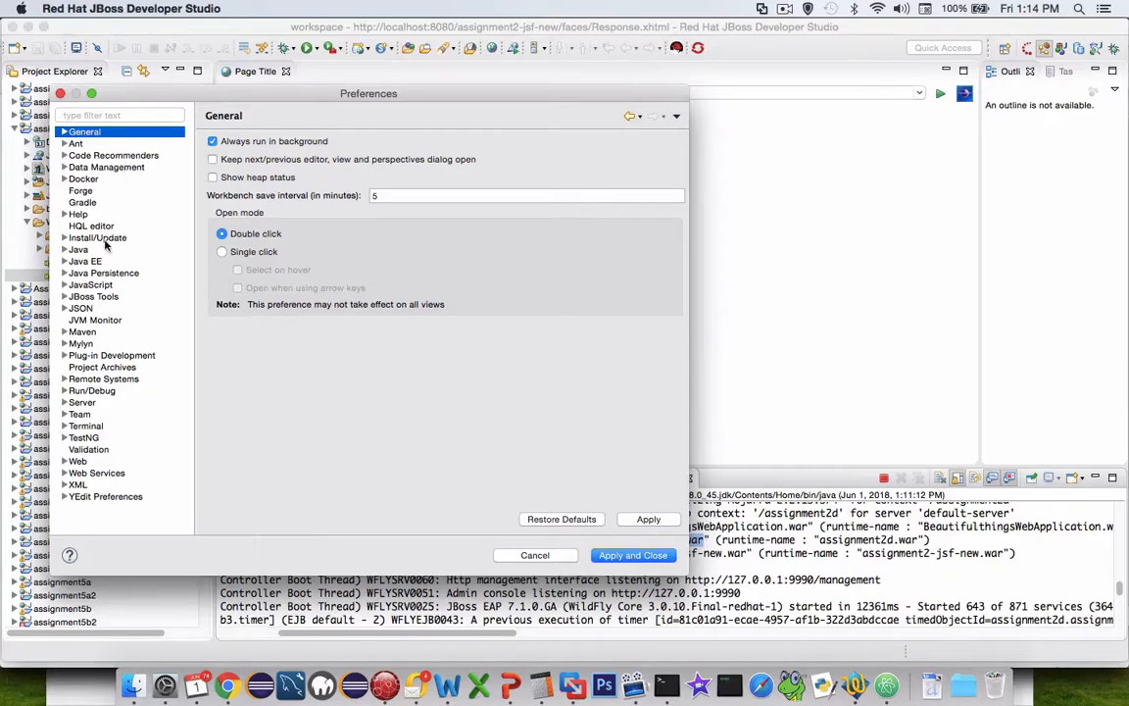
pyautogui.moveTo(68, 388)
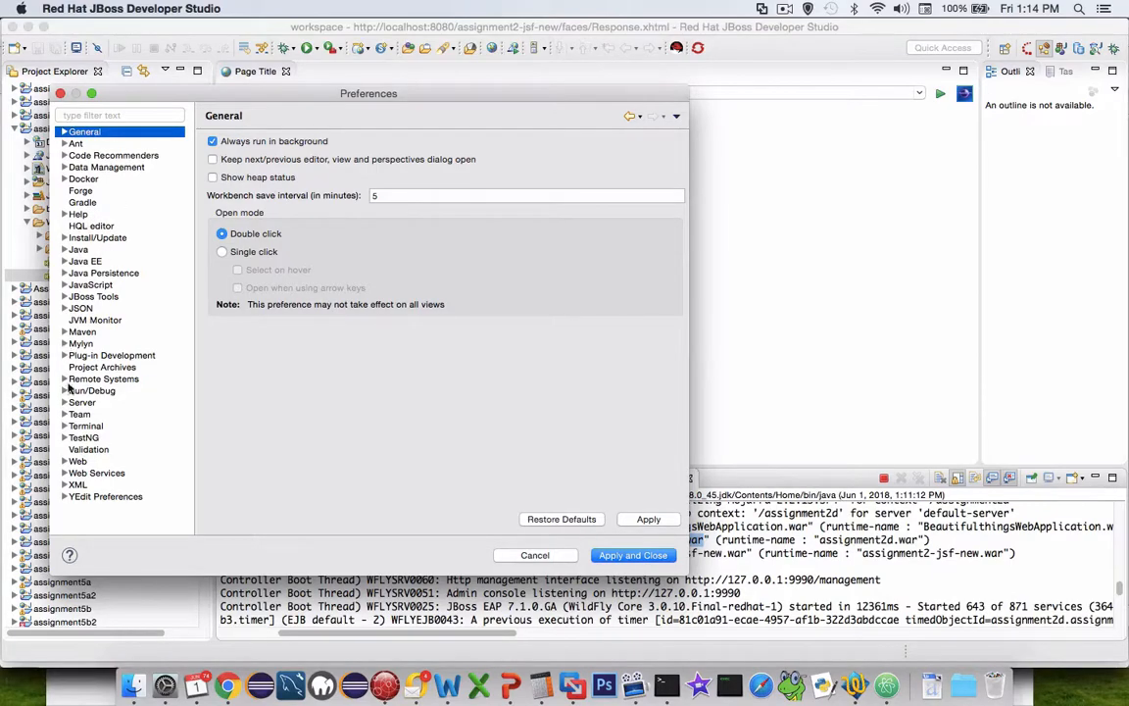
pyautogui.click(82, 402)
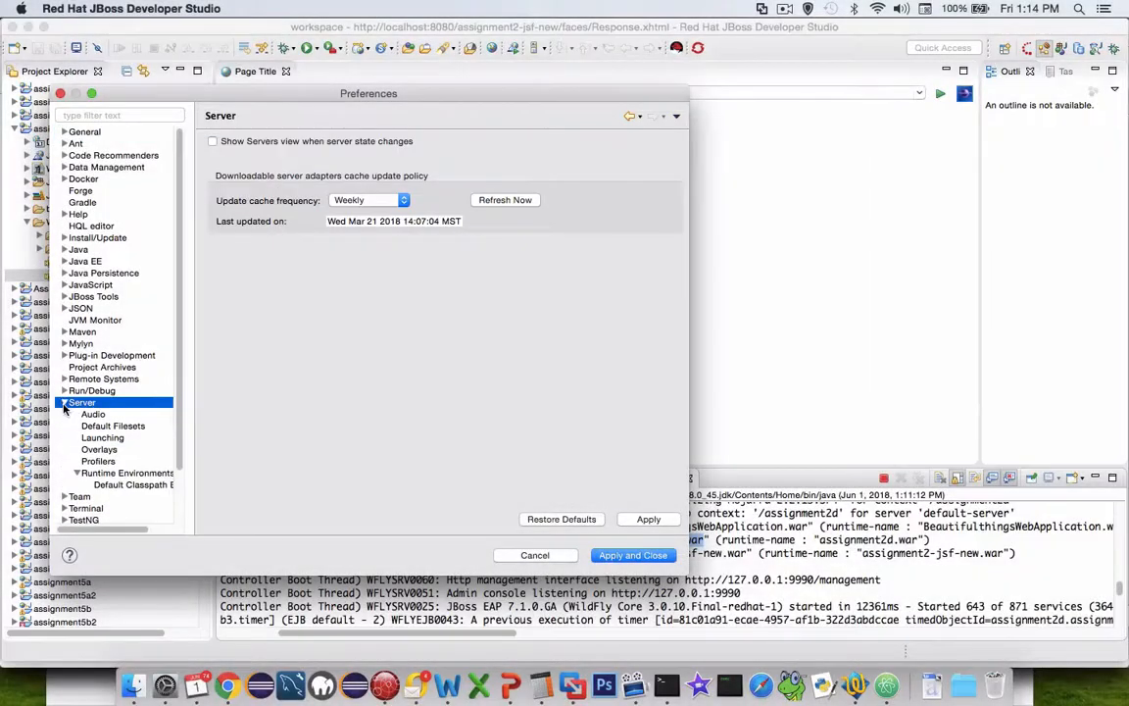
pyautogui.click(128, 472)
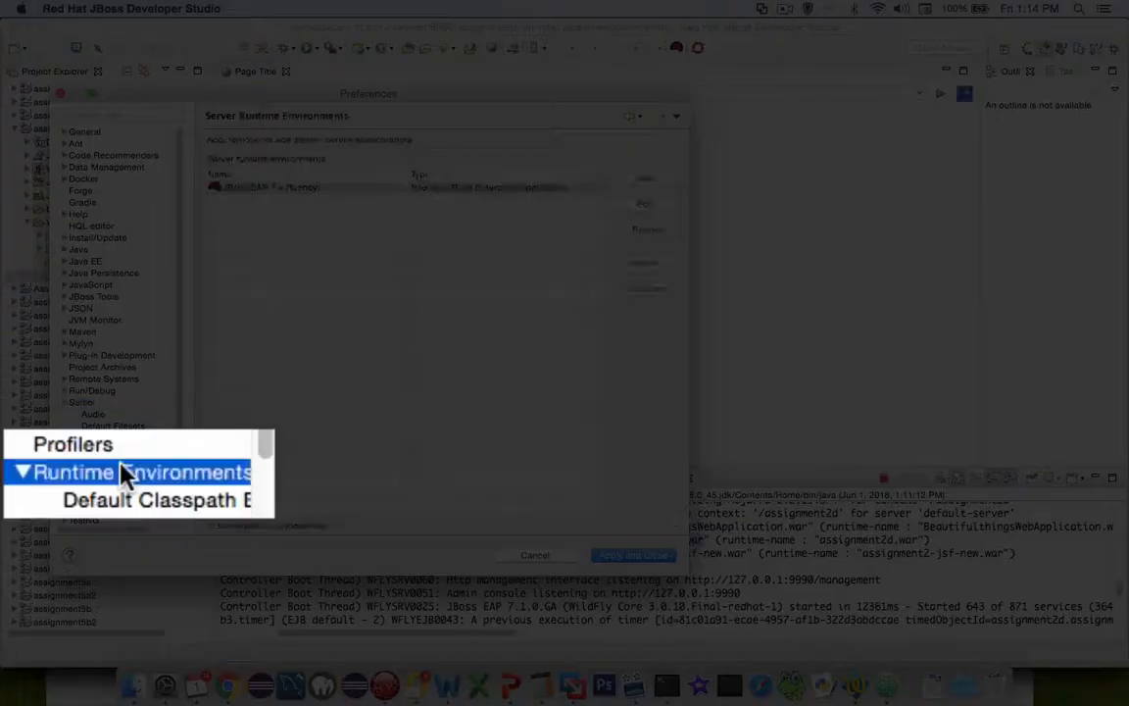
pyautogui.click(138, 472)
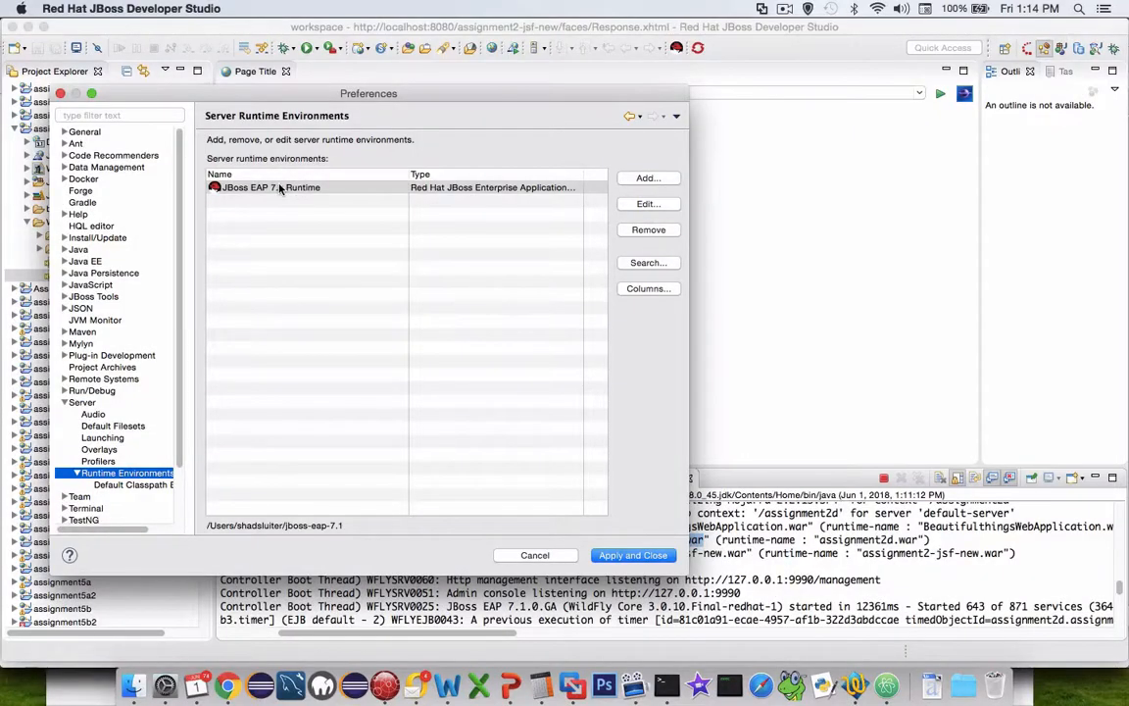
pyautogui.click(270, 187)
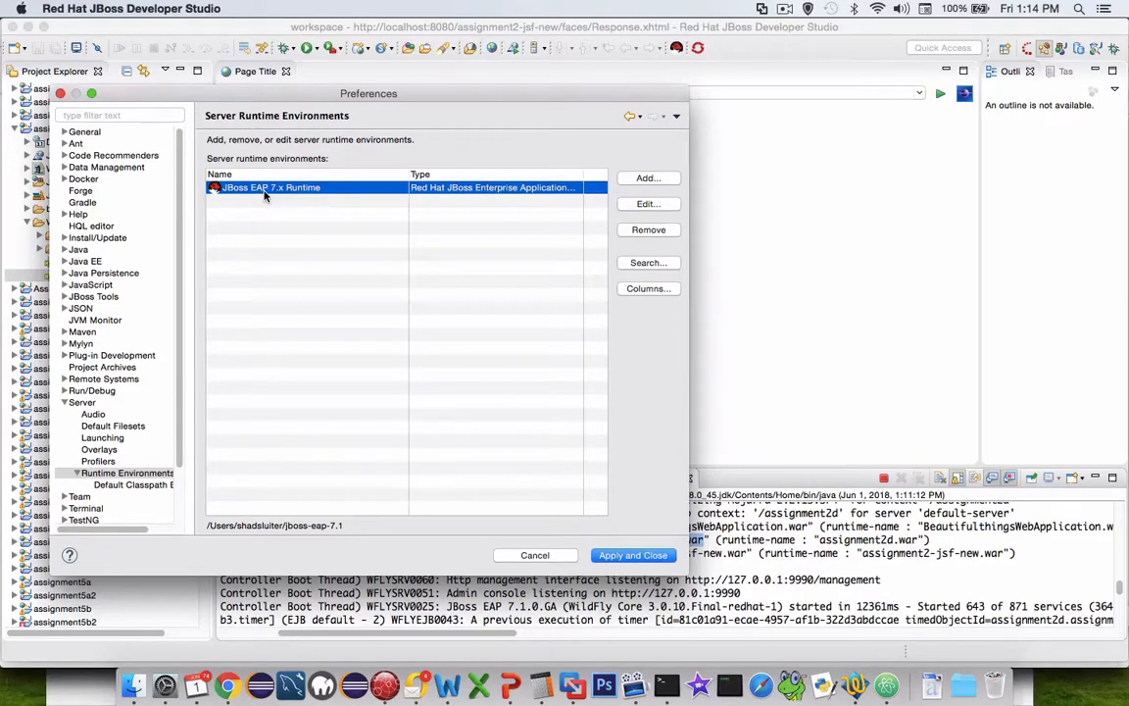
pyautogui.moveTo(289, 331)
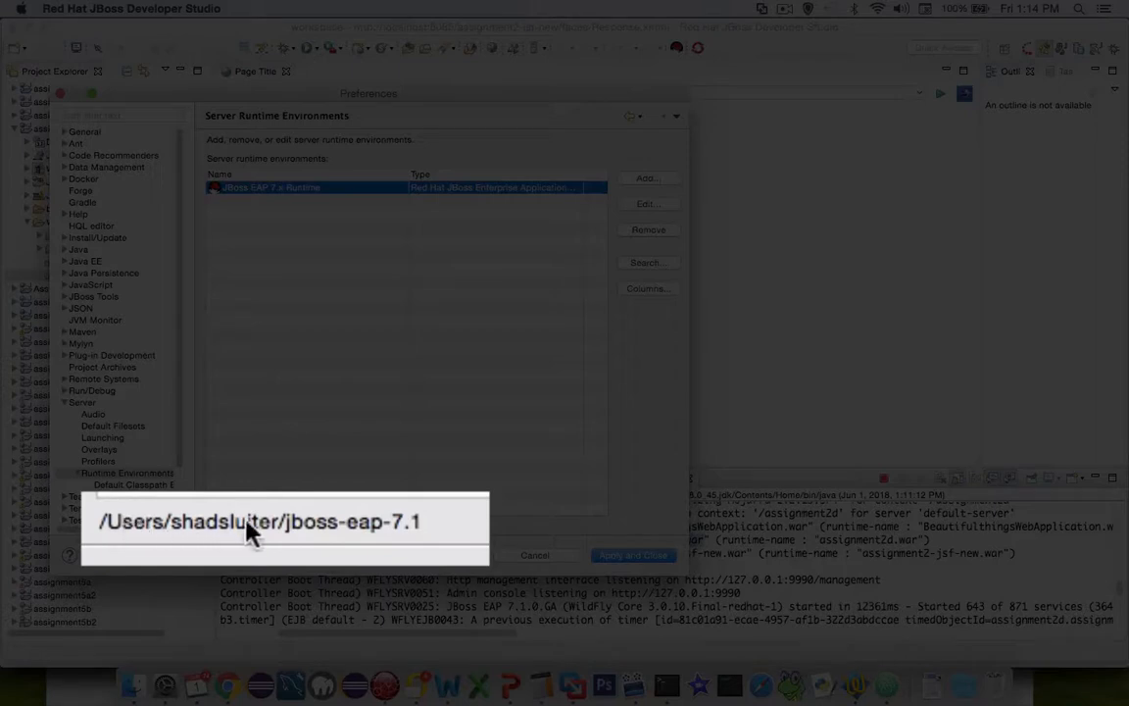
pyautogui.moveTo(309, 539)
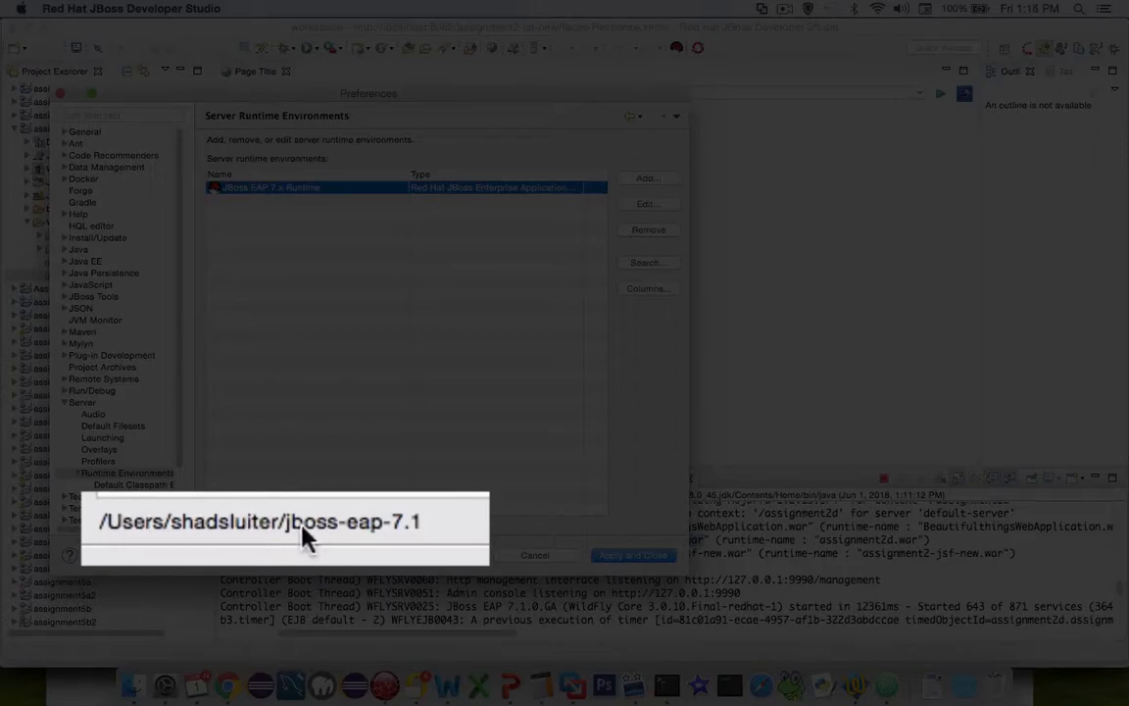
pyautogui.moveTo(103, 537)
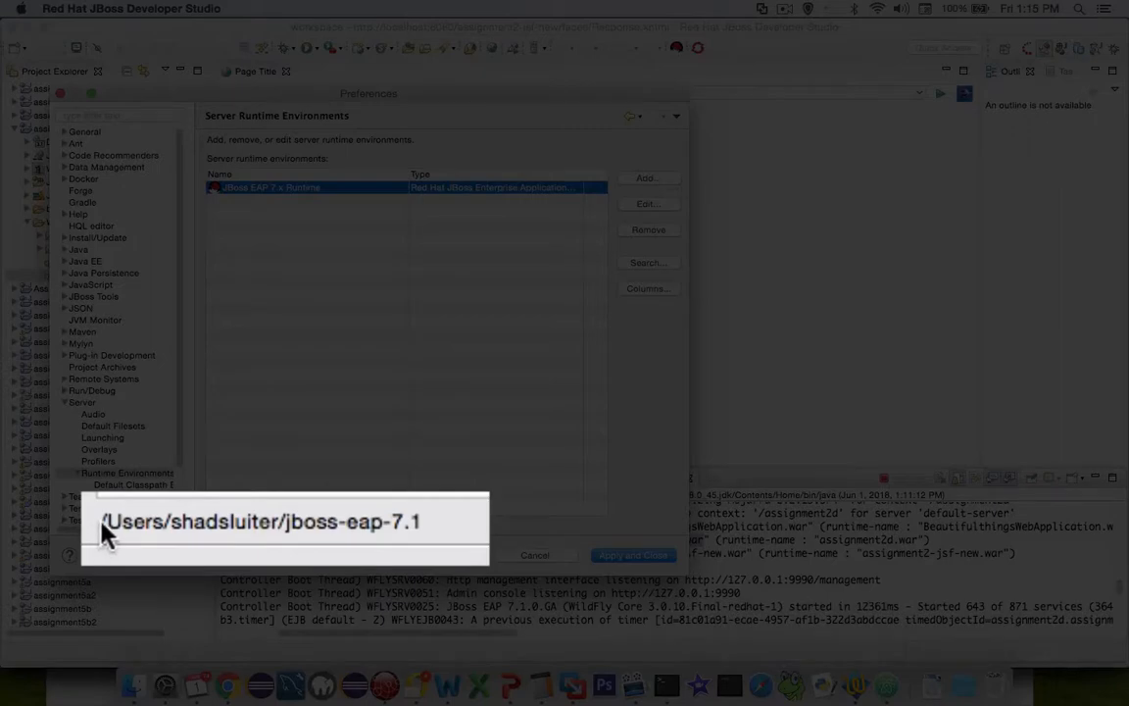
pyautogui.moveTo(395, 539)
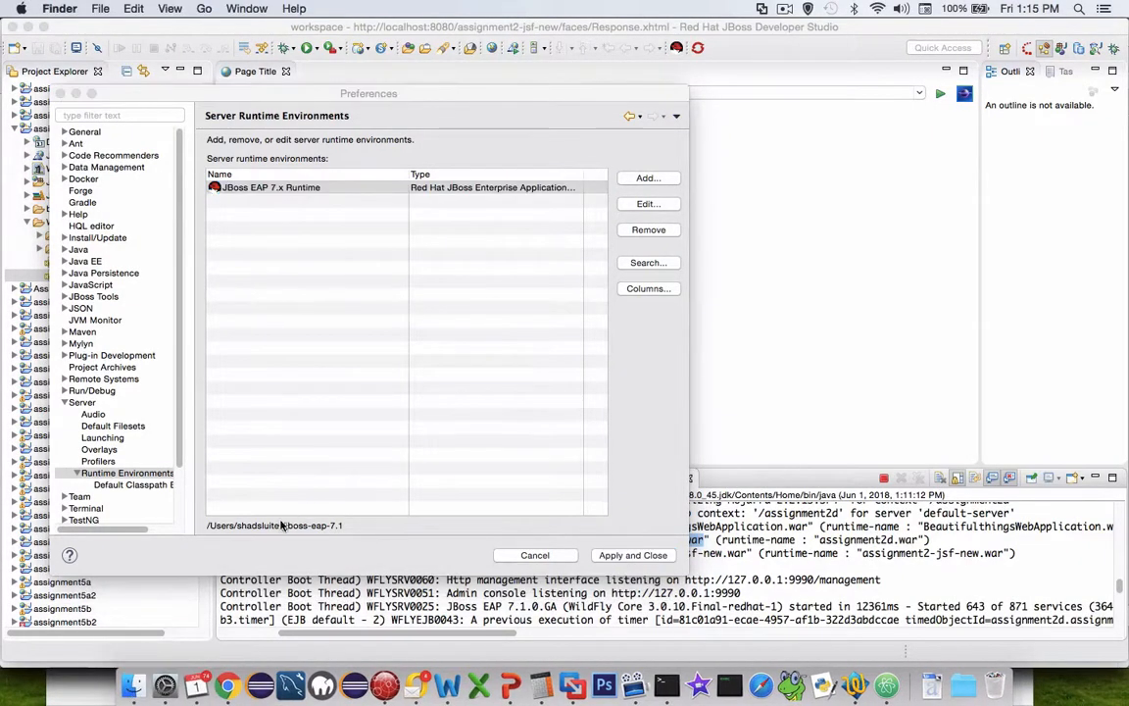
pyautogui.moveTo(134, 683)
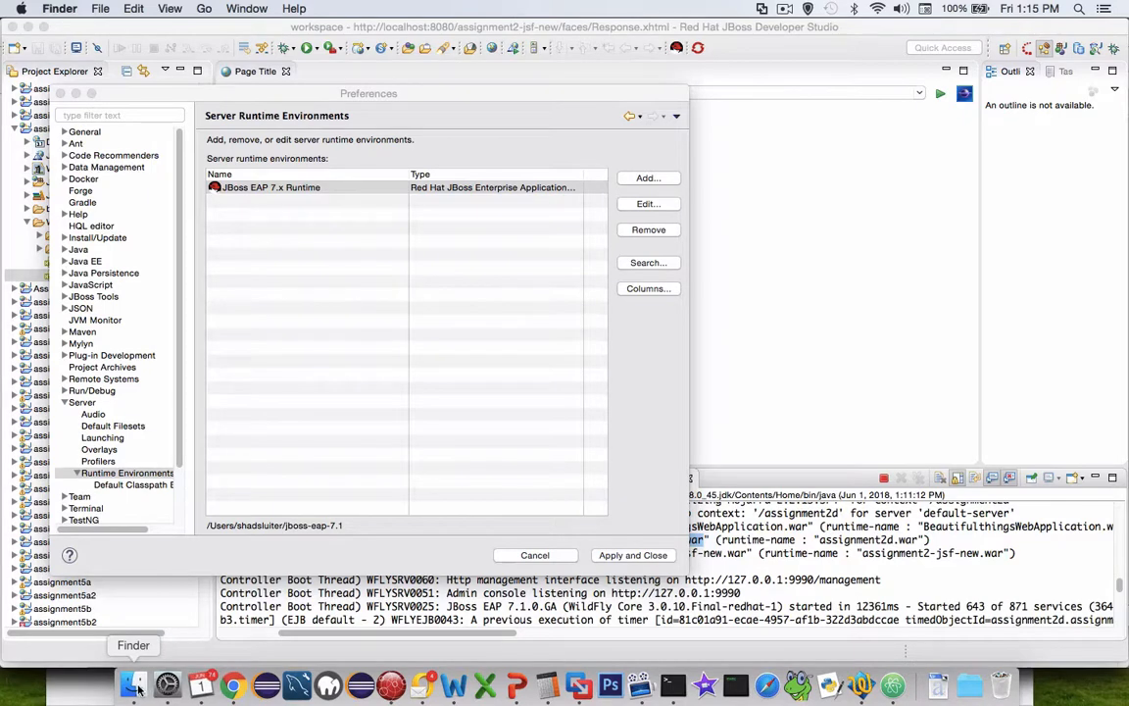
# - Navigate Finder from the home folder to jboss-eap-7.1 > standalone
pyautogui.click(134, 684)
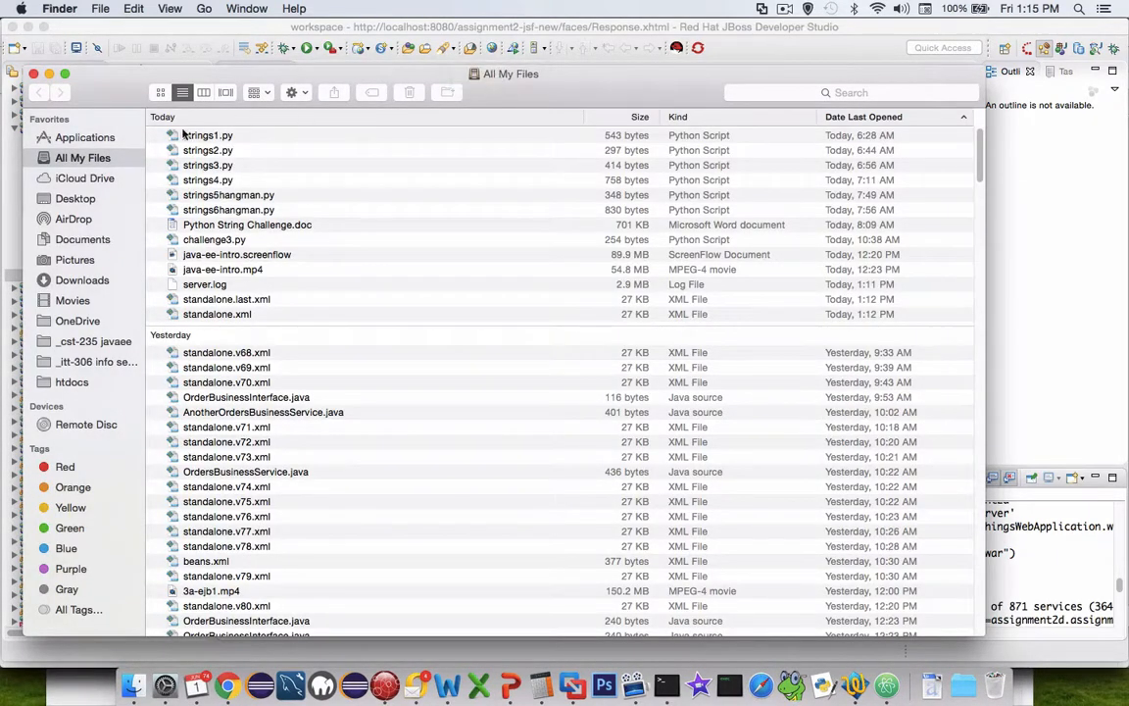
pyautogui.moveTo(98, 249)
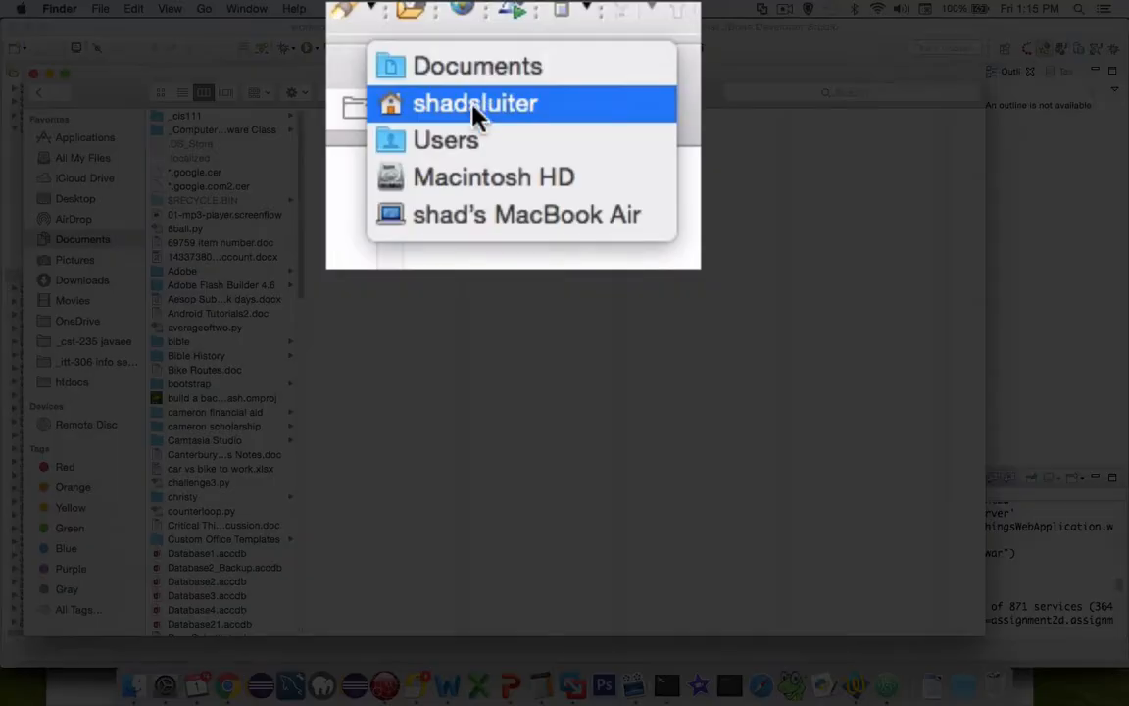
pyautogui.click(474, 103)
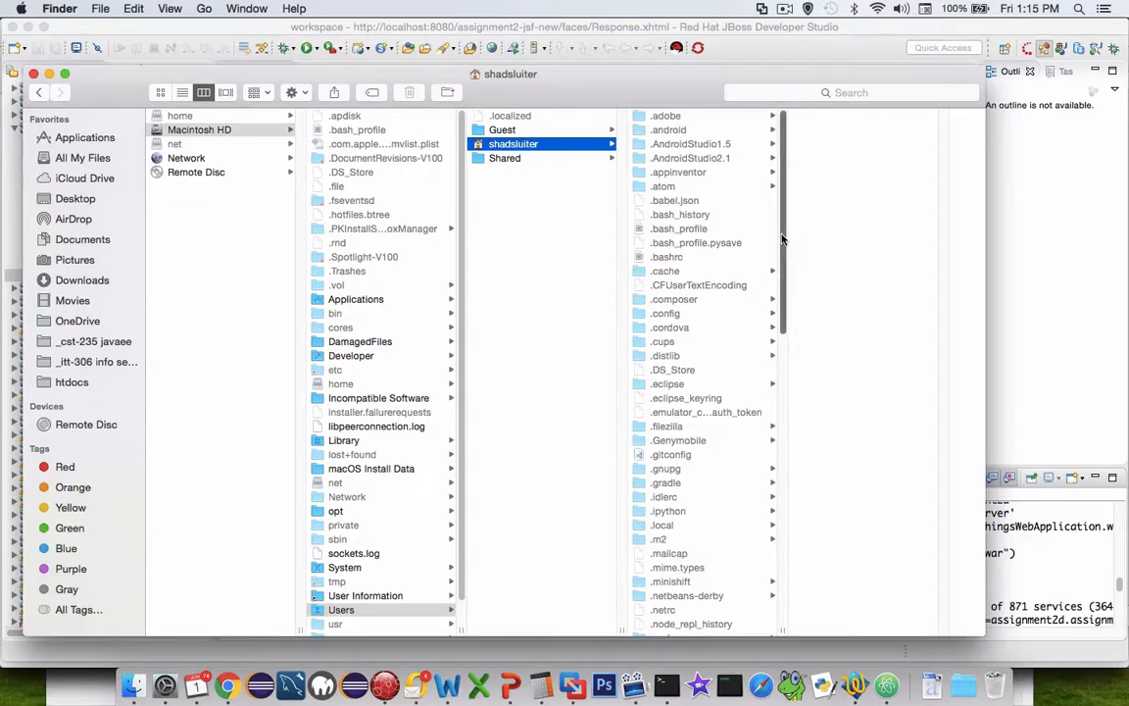
pyautogui.scroll(-3)
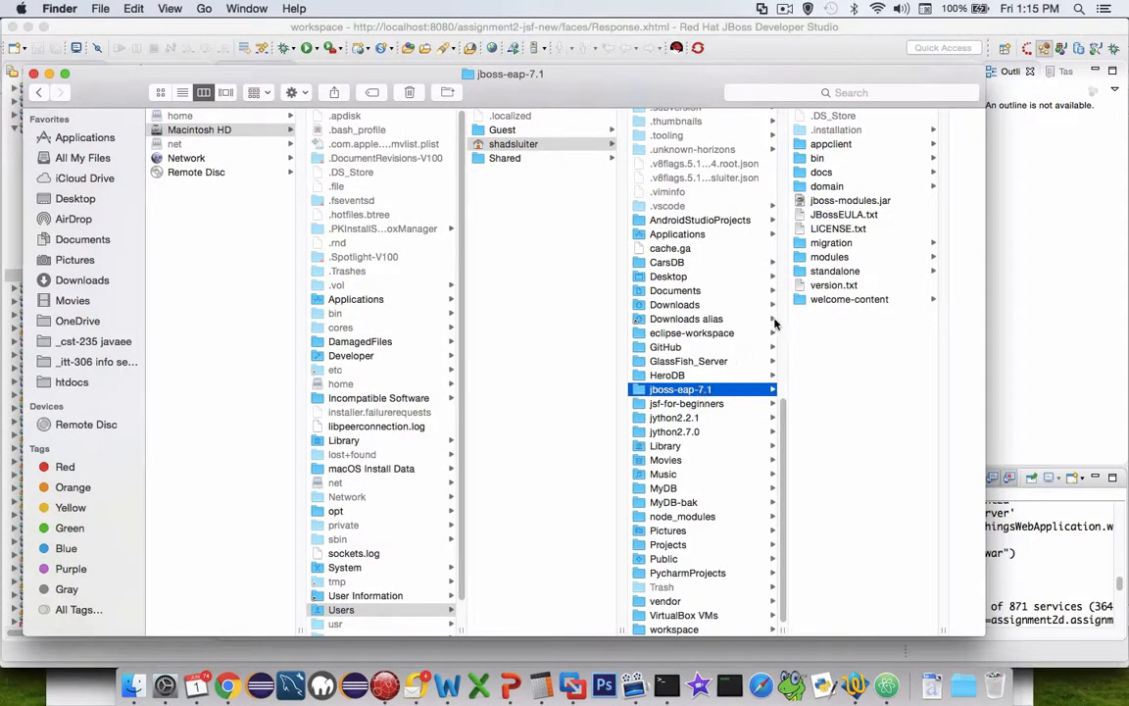
pyautogui.moveTo(856, 253)
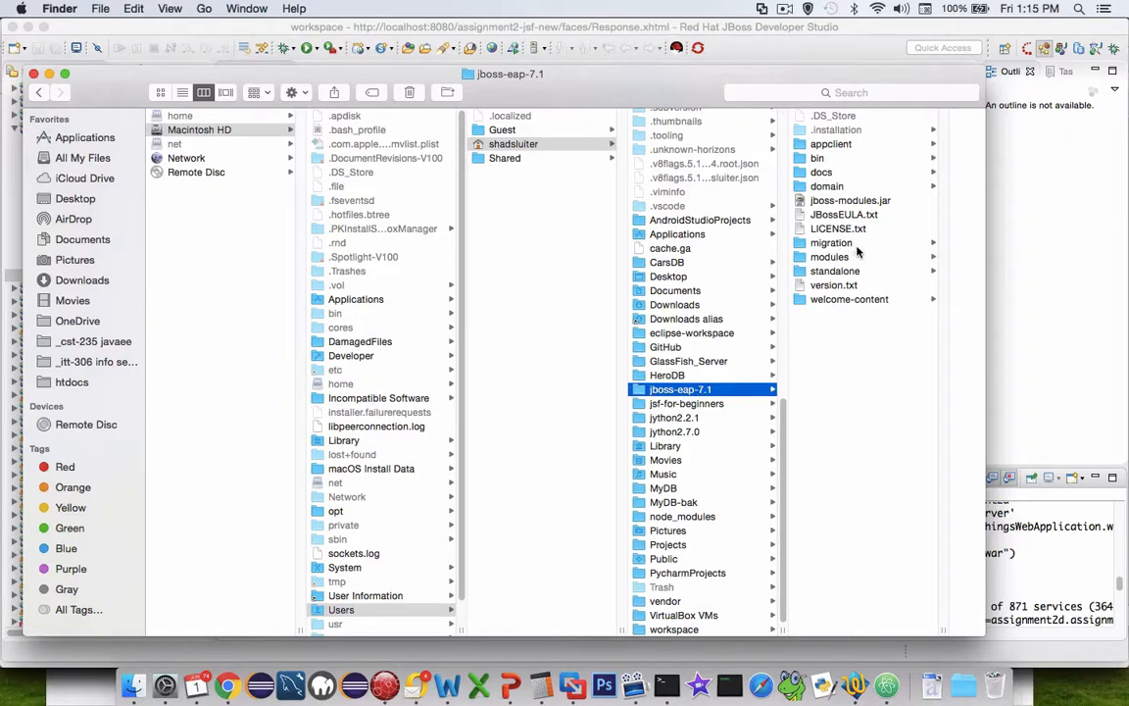
pyautogui.moveTo(852, 274)
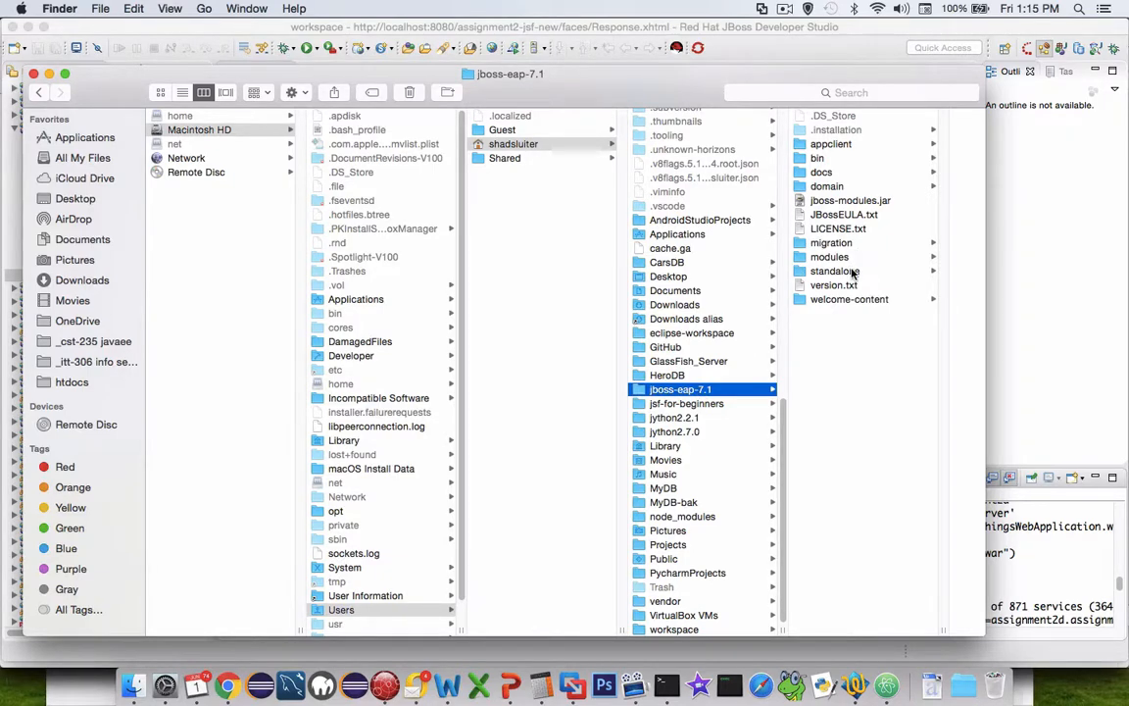
pyautogui.doubleClick(833, 270)
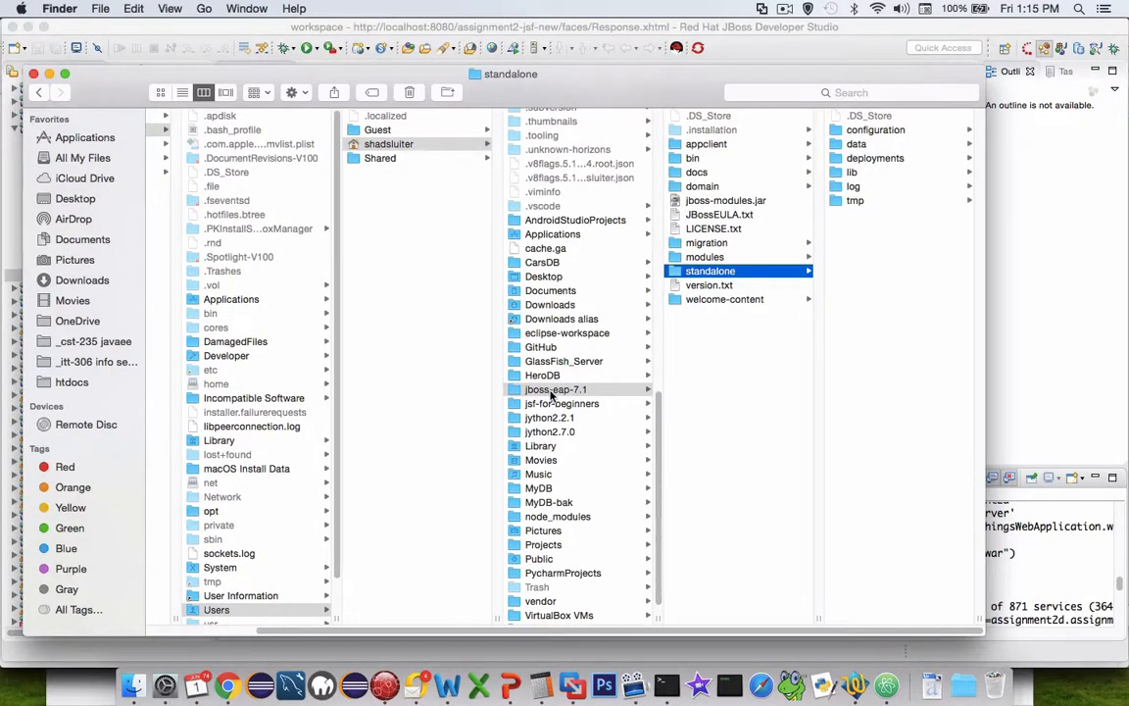
pyautogui.click(555, 389)
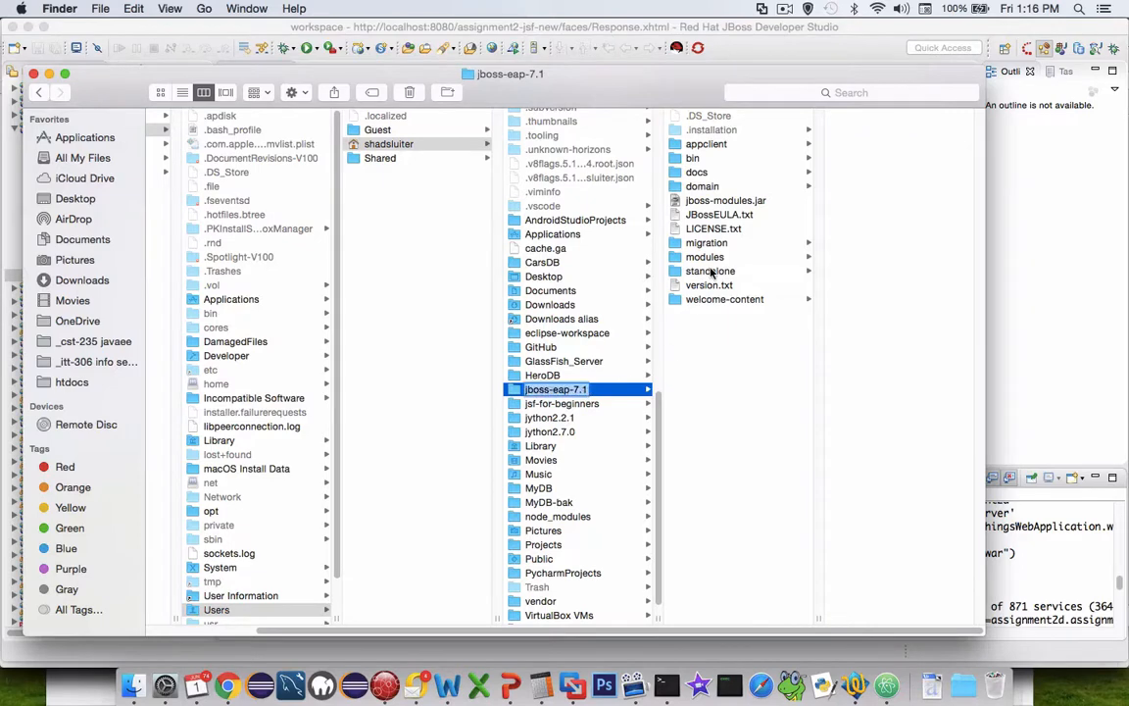
pyautogui.click(709, 271)
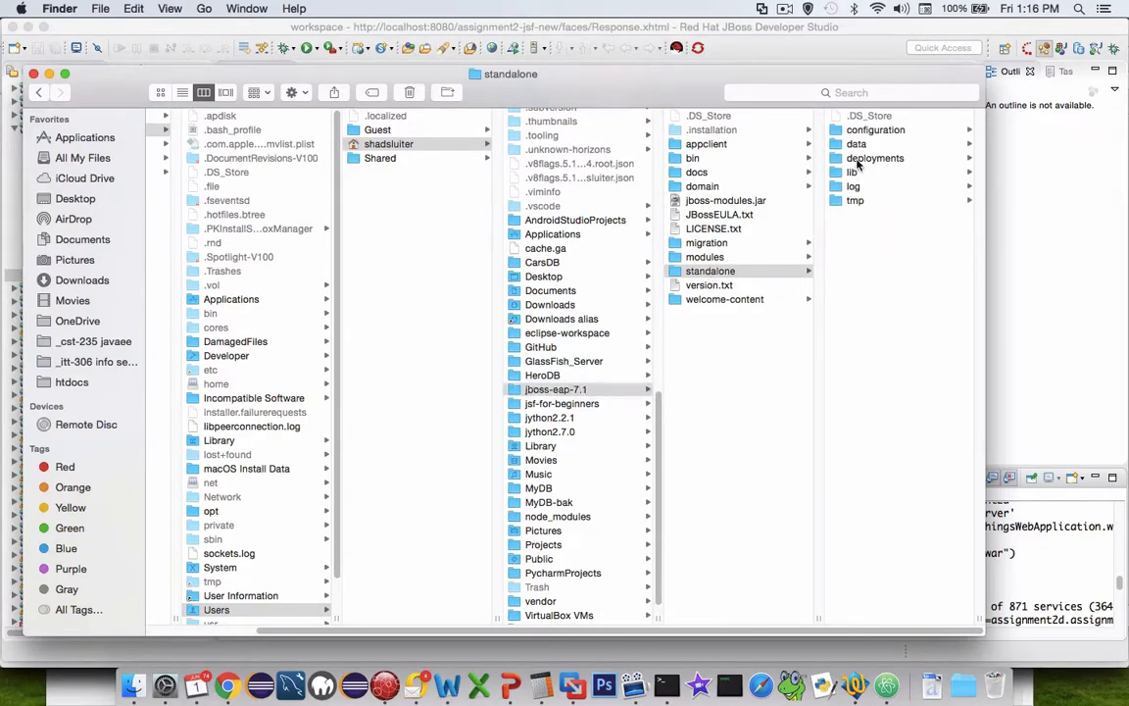
# - Show the deployments folder in List view and start selecting the assignment2d entries
pyautogui.click(875, 158)
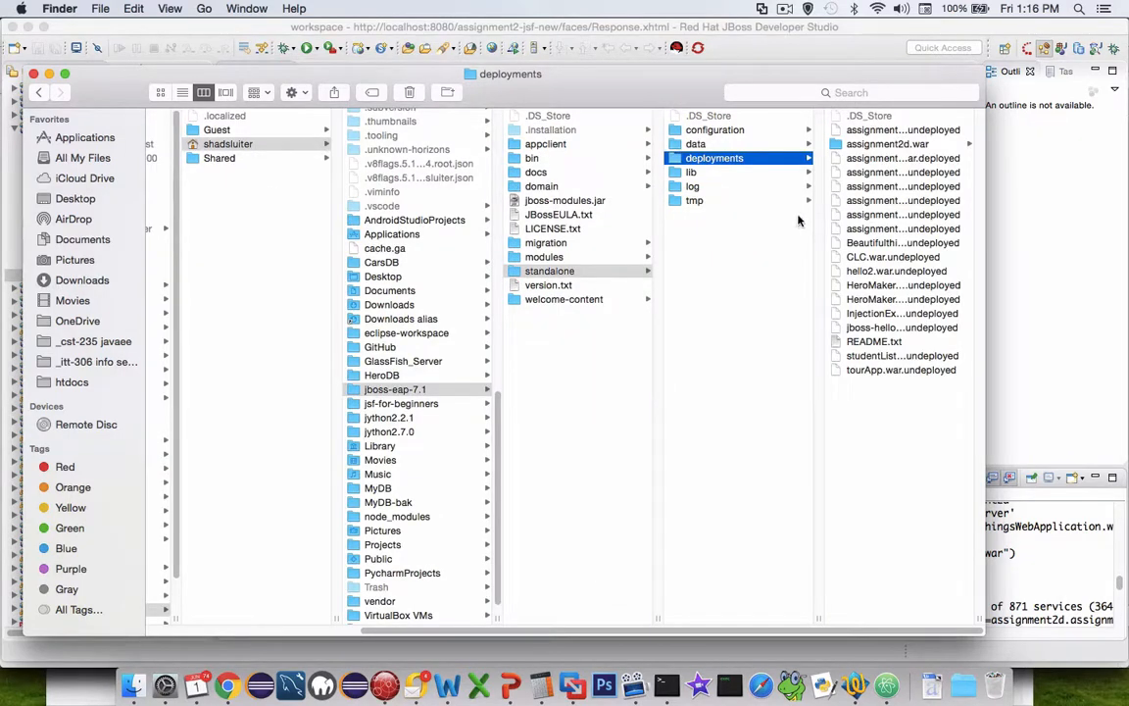
pyautogui.moveTo(910, 184)
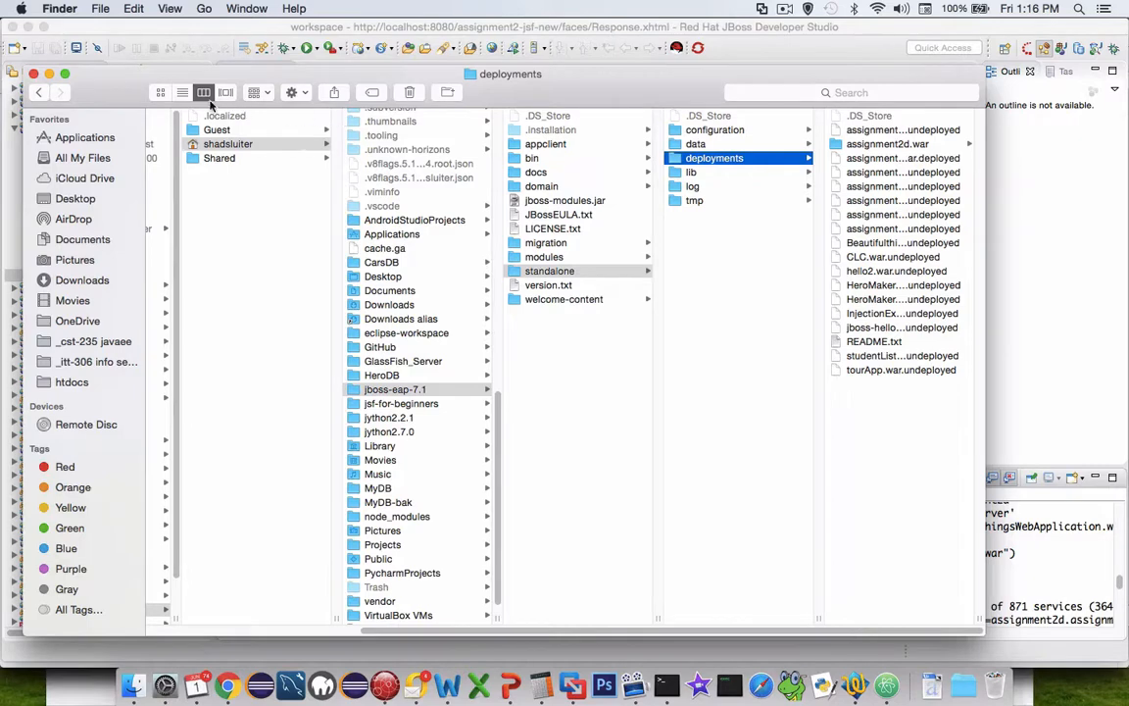
pyautogui.click(183, 92)
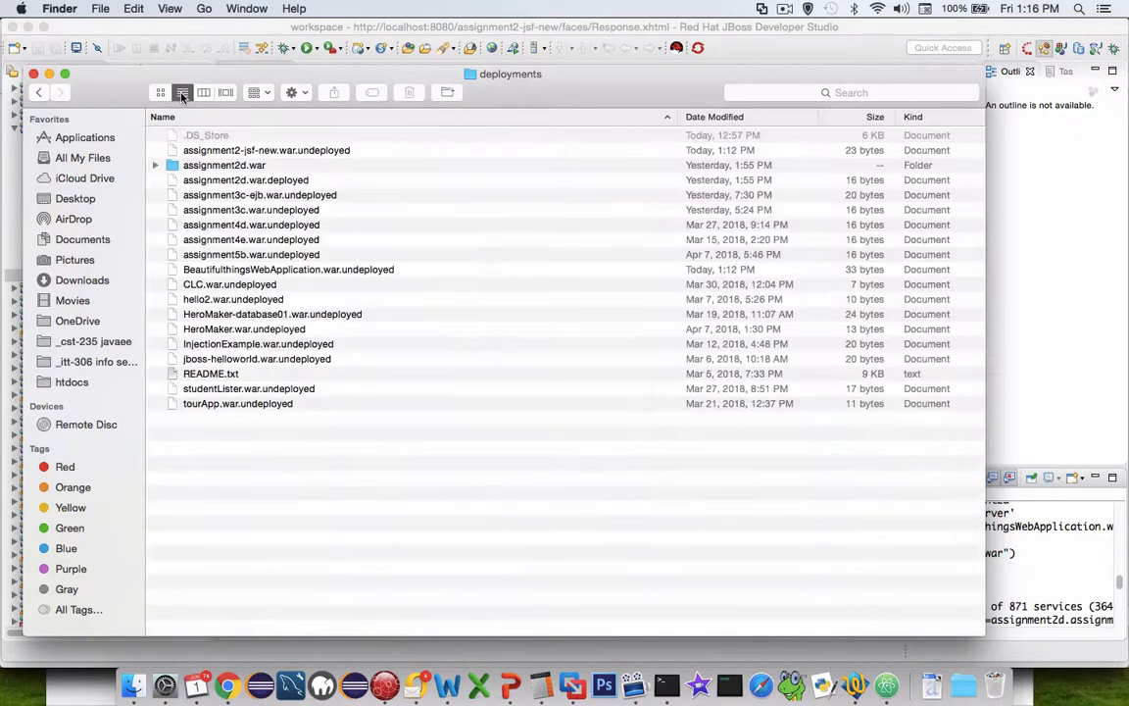
pyautogui.moveTo(245, 167)
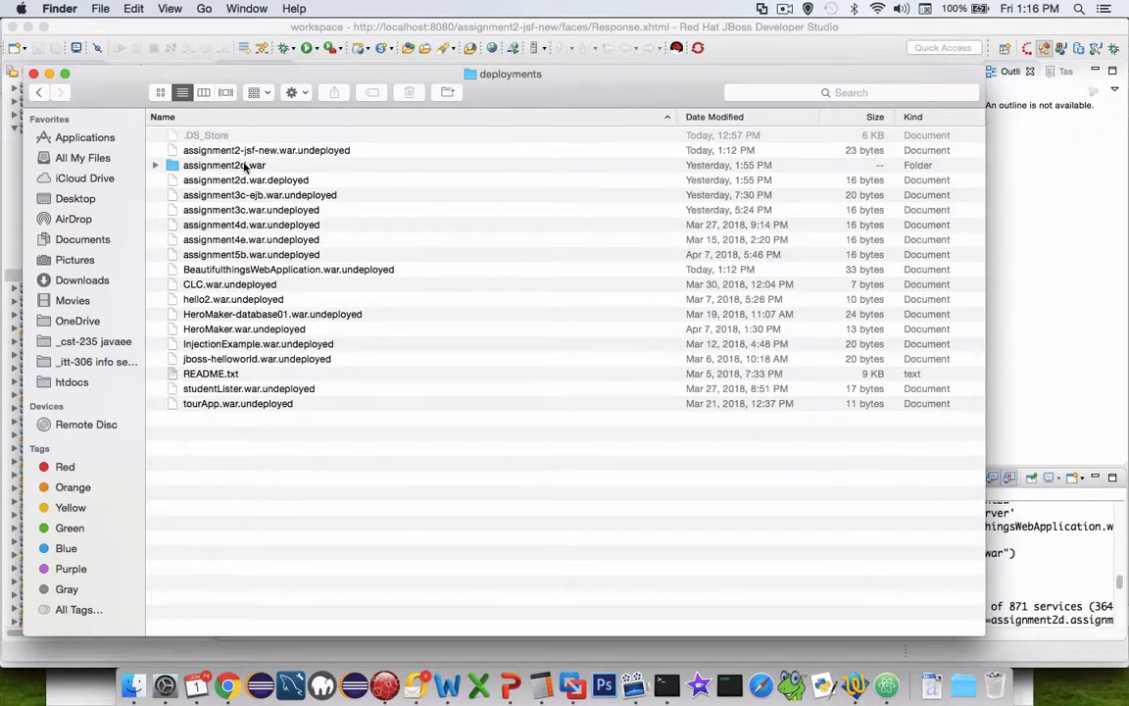
pyautogui.click(267, 150)
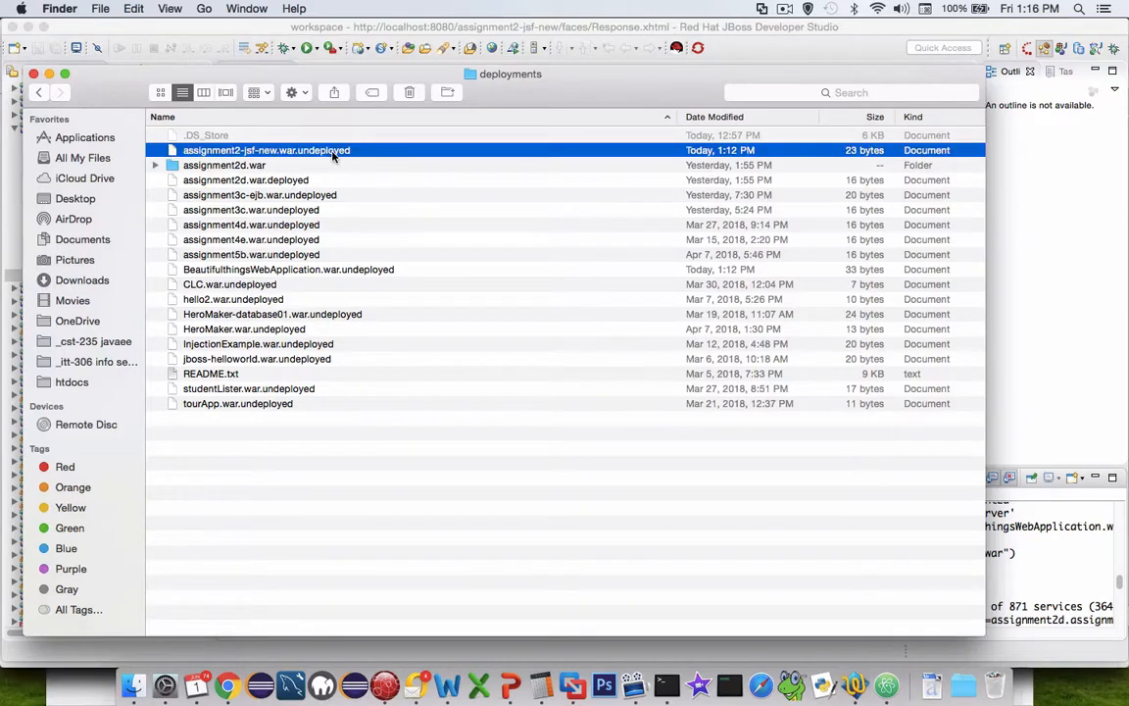
pyautogui.moveTo(262, 168)
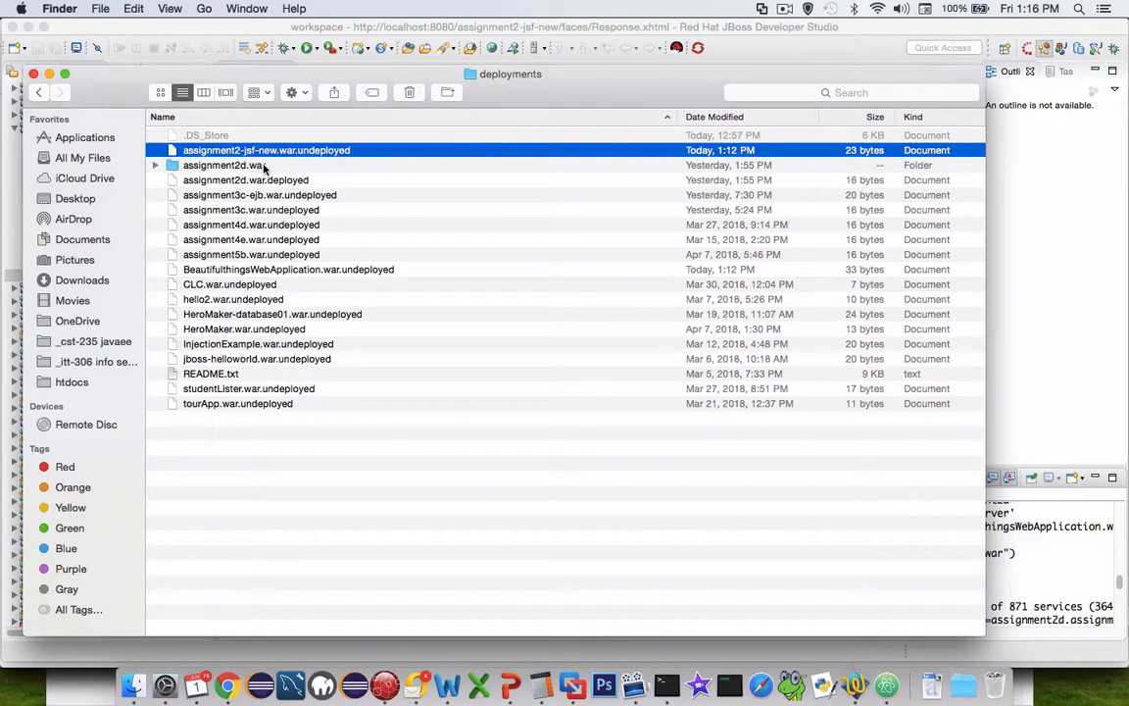
pyautogui.moveTo(260, 226)
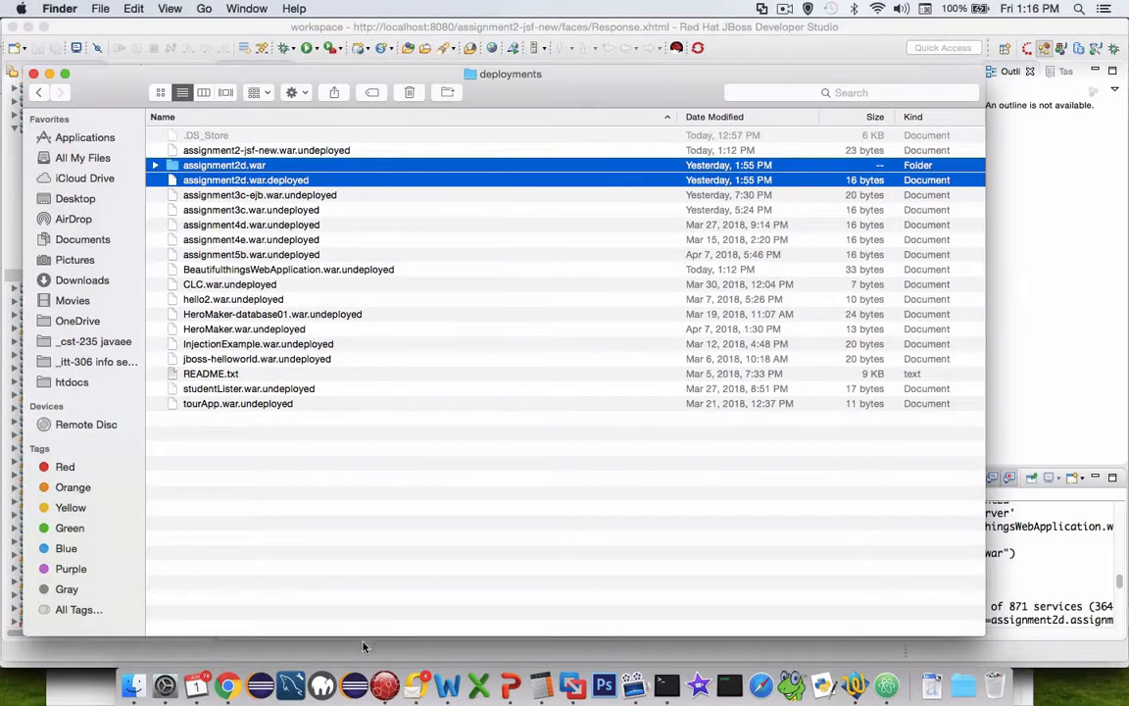
# - Quit Developer Studio, trash assignment2d.war and its .deployed marker, then relaunch Developer Studio
pyautogui.rightClick(384, 681)
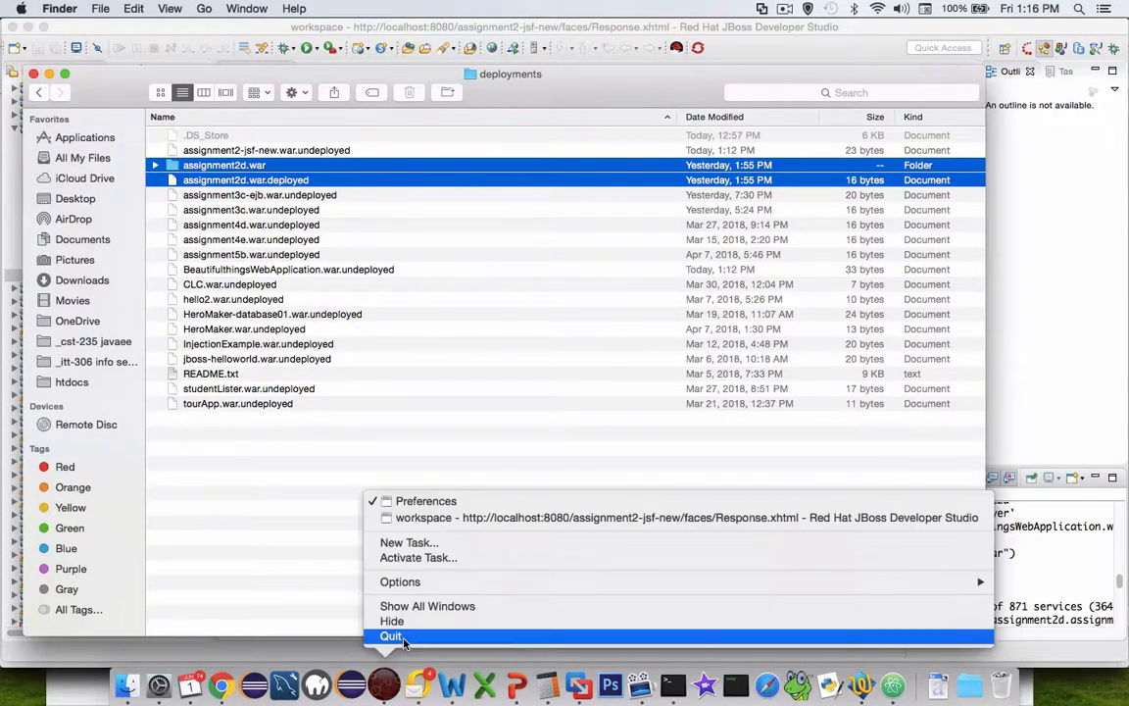
pyautogui.click(391, 635)
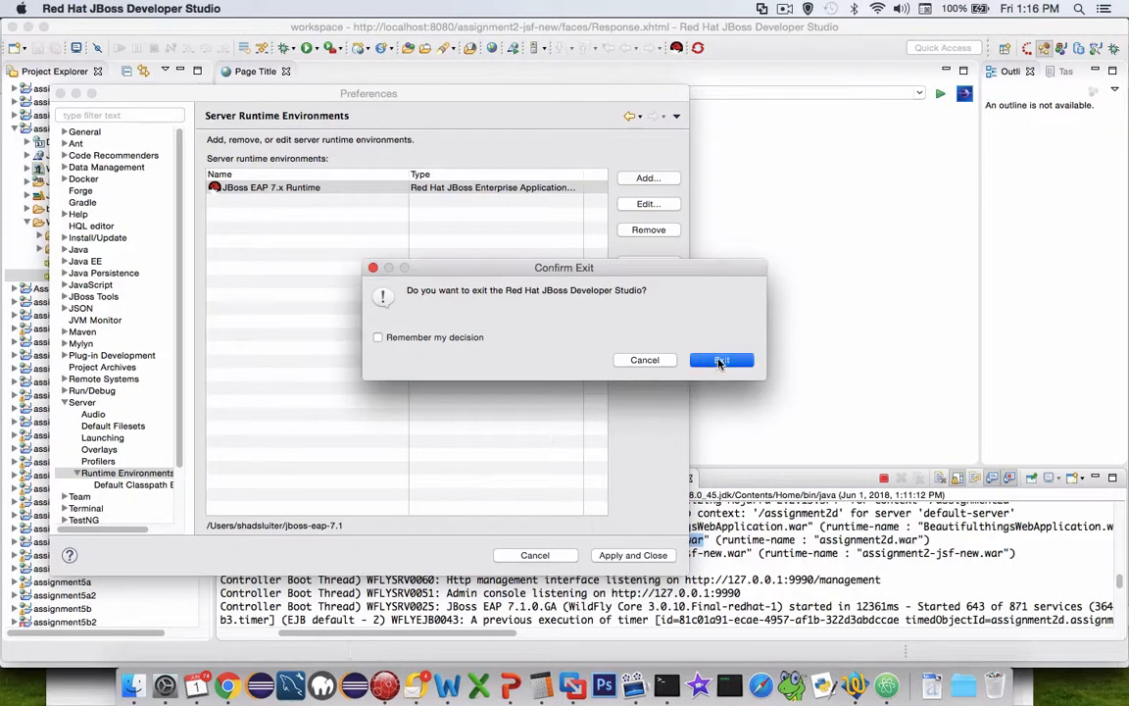
pyautogui.click(722, 360)
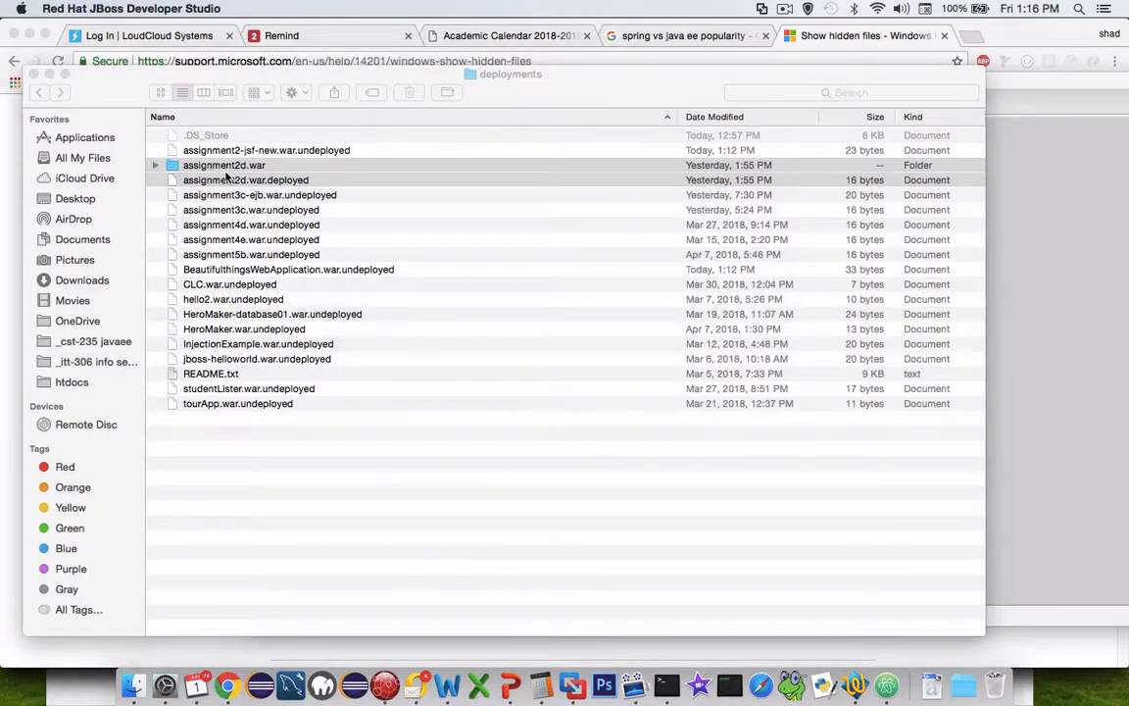
pyautogui.rightClick(224, 165)
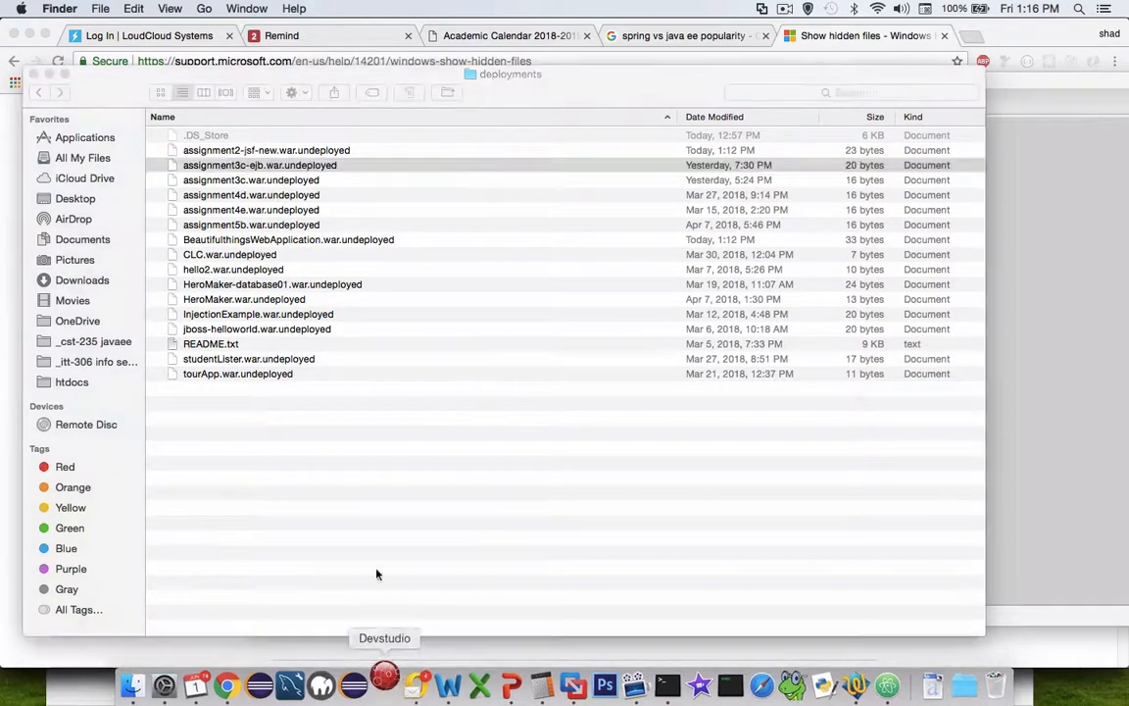
pyautogui.click(384, 680)
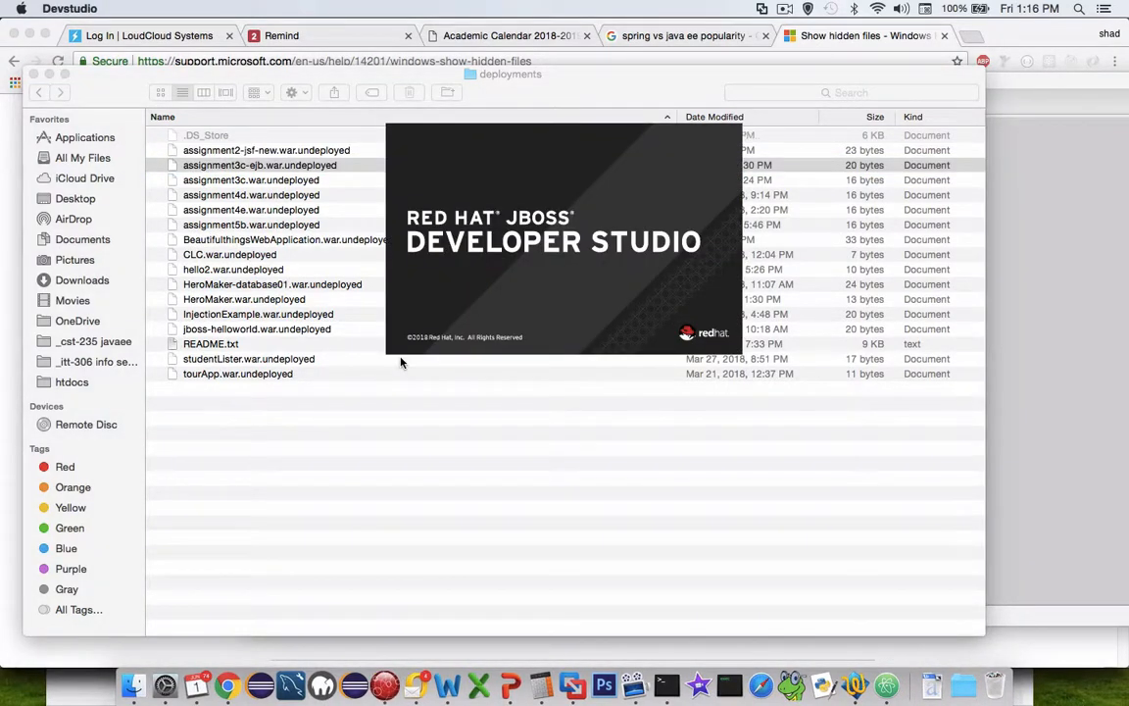